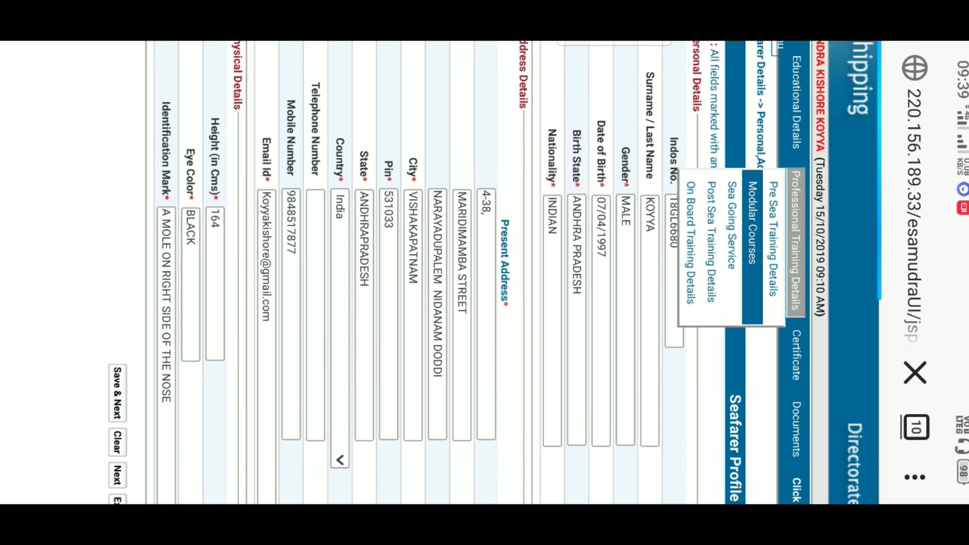
# Step: Open the Modular Courses form under Professional Training Details
pyautogui.click(754, 222)
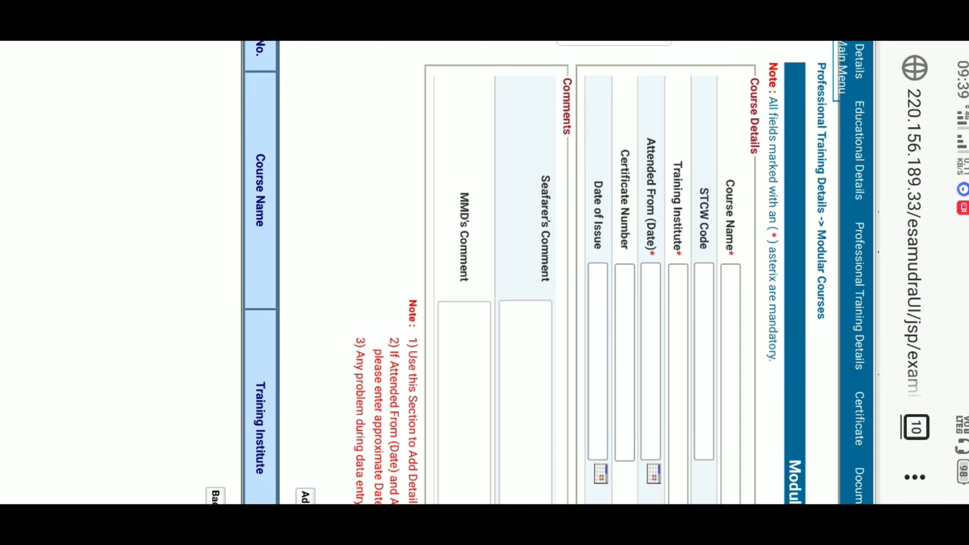
# Step: Scroll the form to open the Course Name lookup list of modular courses
pyautogui.hscroll(-3)
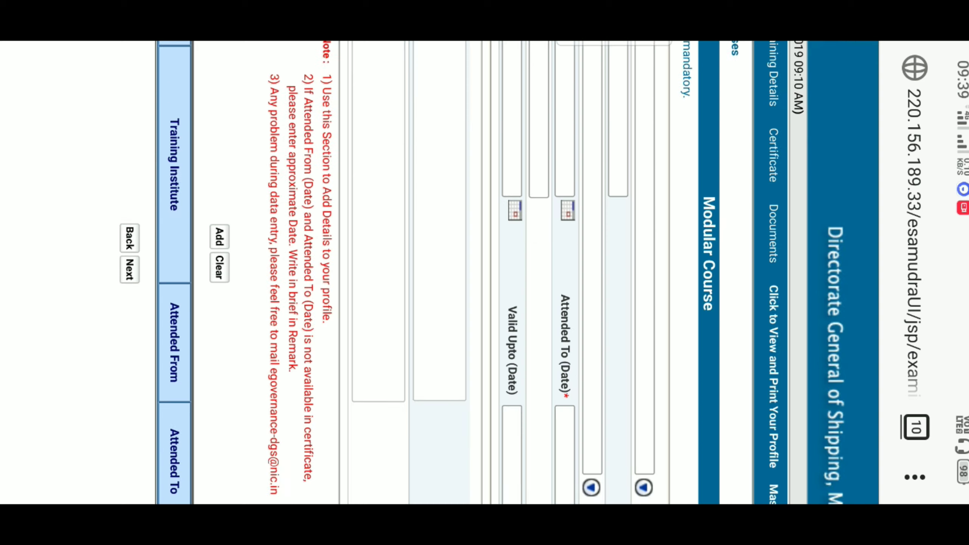
pyautogui.scroll(-3)
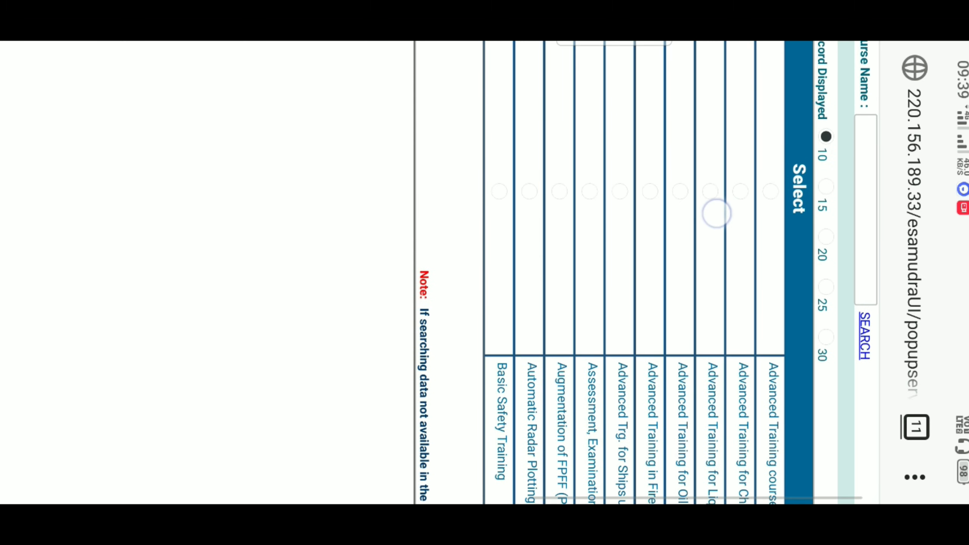
# Step: Show more courses per page, go to the next page, and scroll to LNG Tanker
pyautogui.click(825, 250)
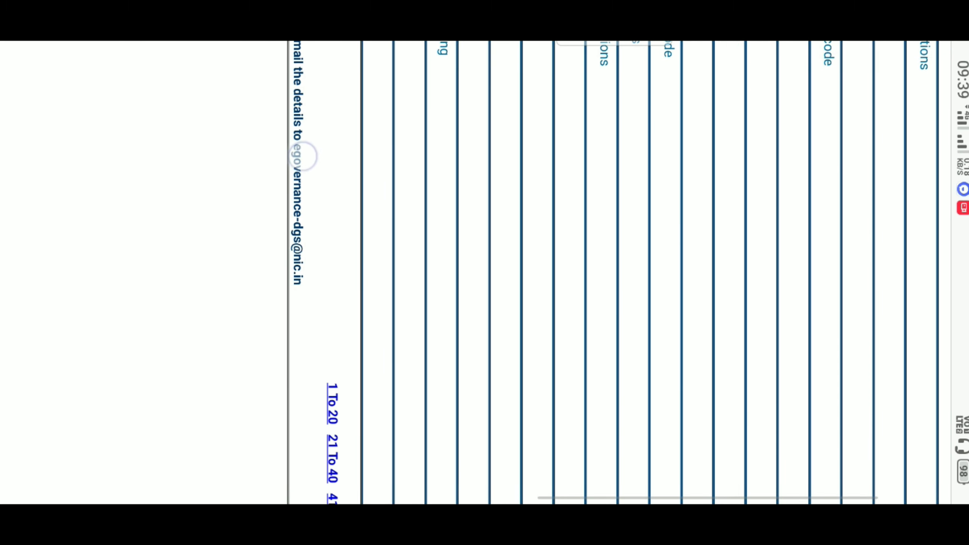
pyautogui.click(330, 460)
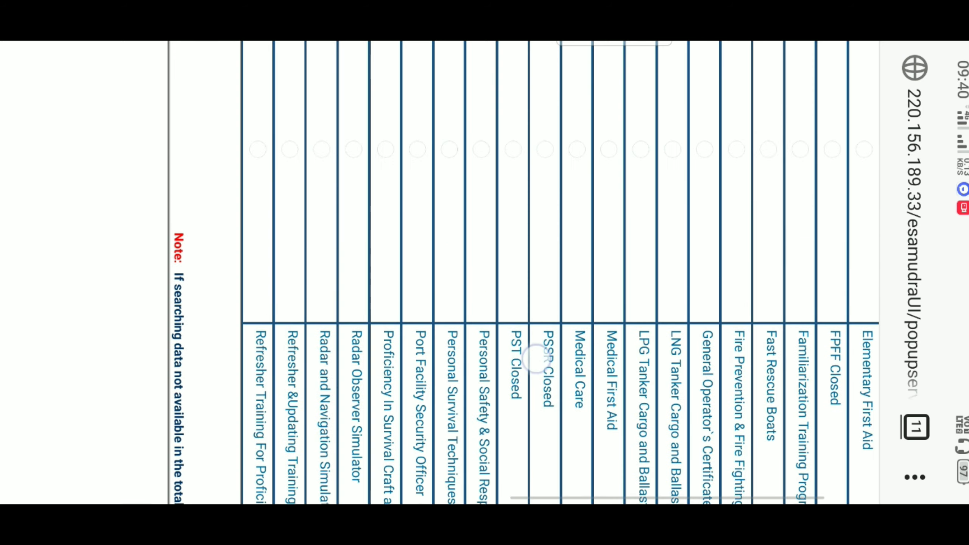
pyautogui.scroll(-3)
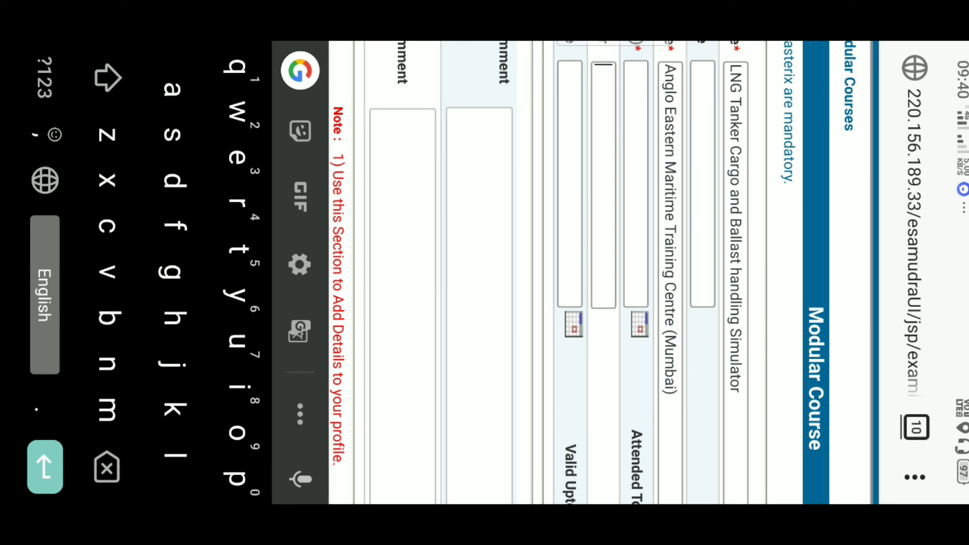
# Step: Enter 'igifittfufi' as the certificate number for the LNG Tanker course
pyautogui.write('igifittfufi')
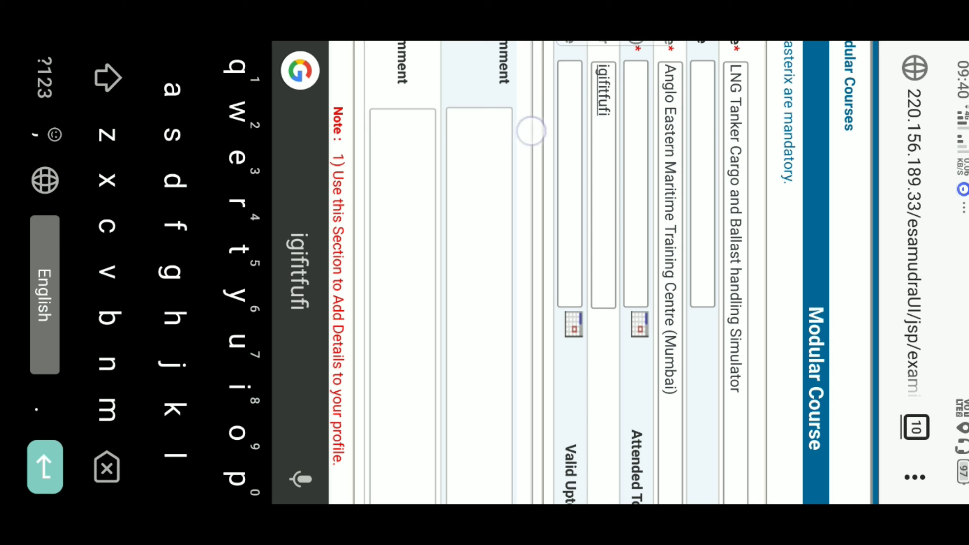
pyautogui.hscroll(3)
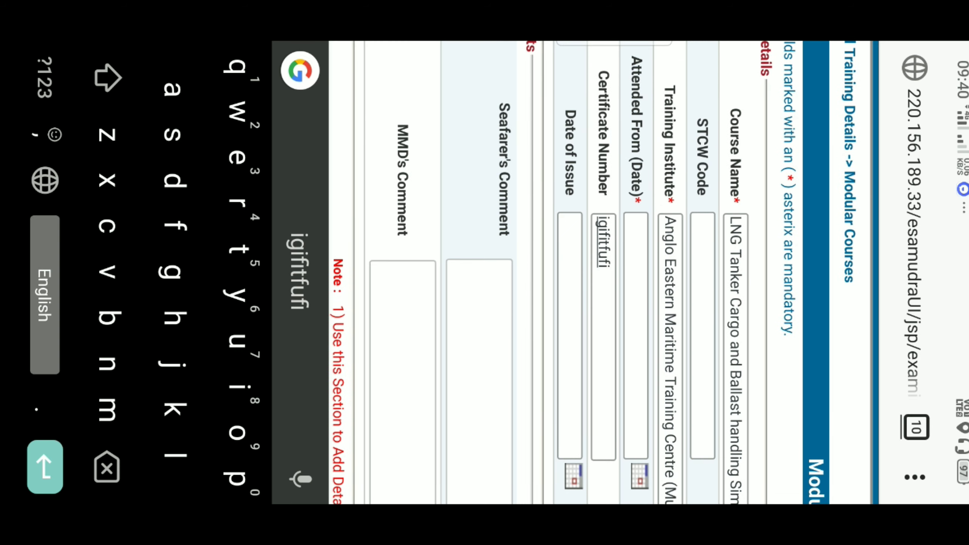